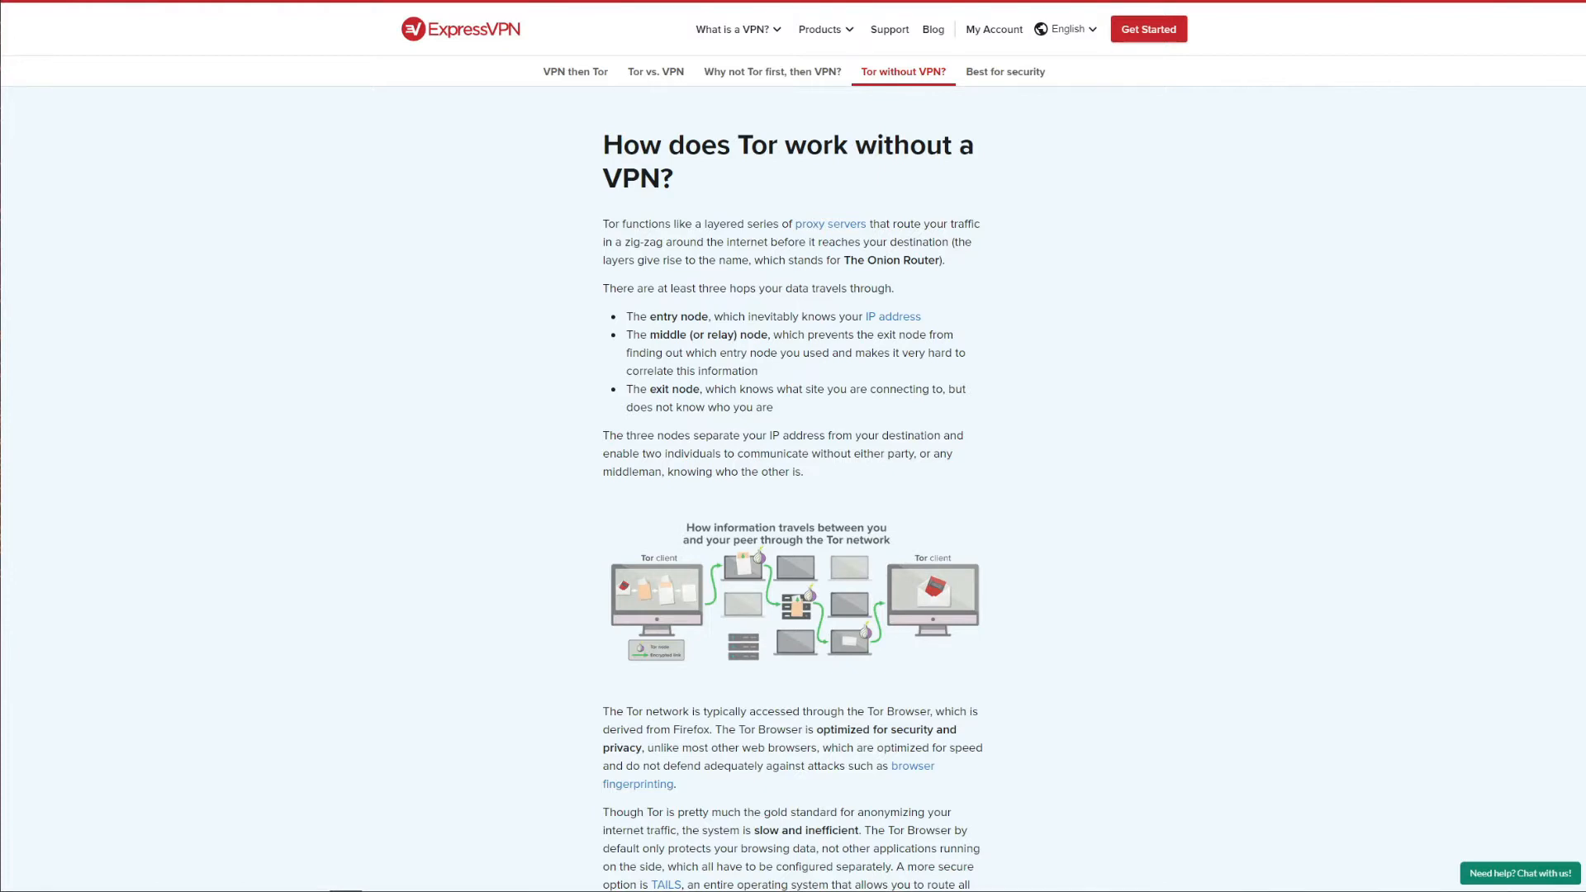
mouse_move(778, 365)
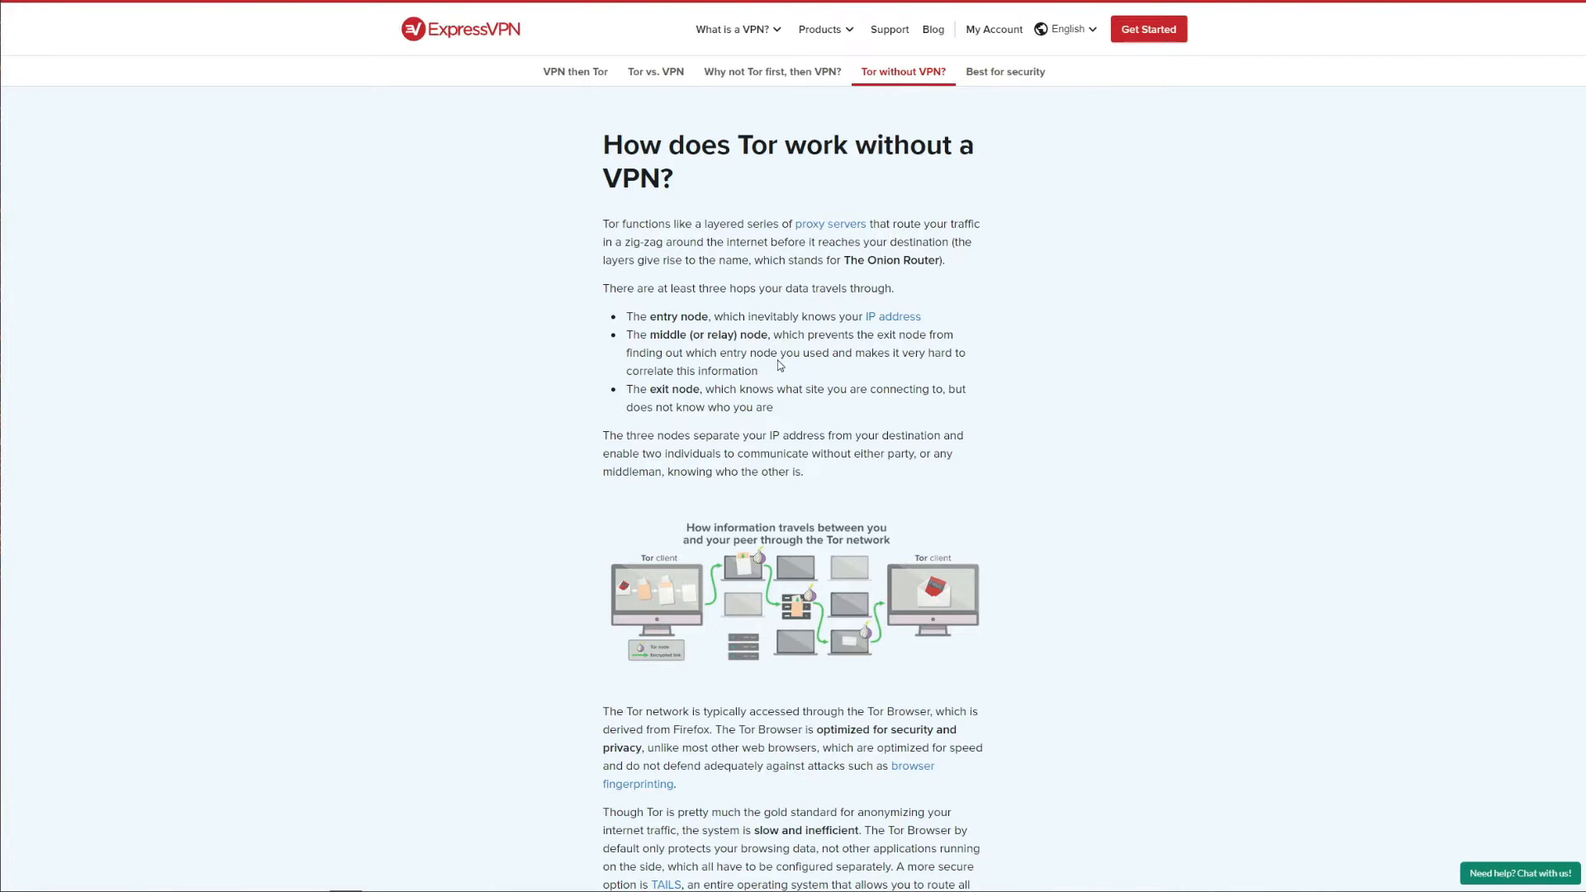
mouse_move(643, 330)
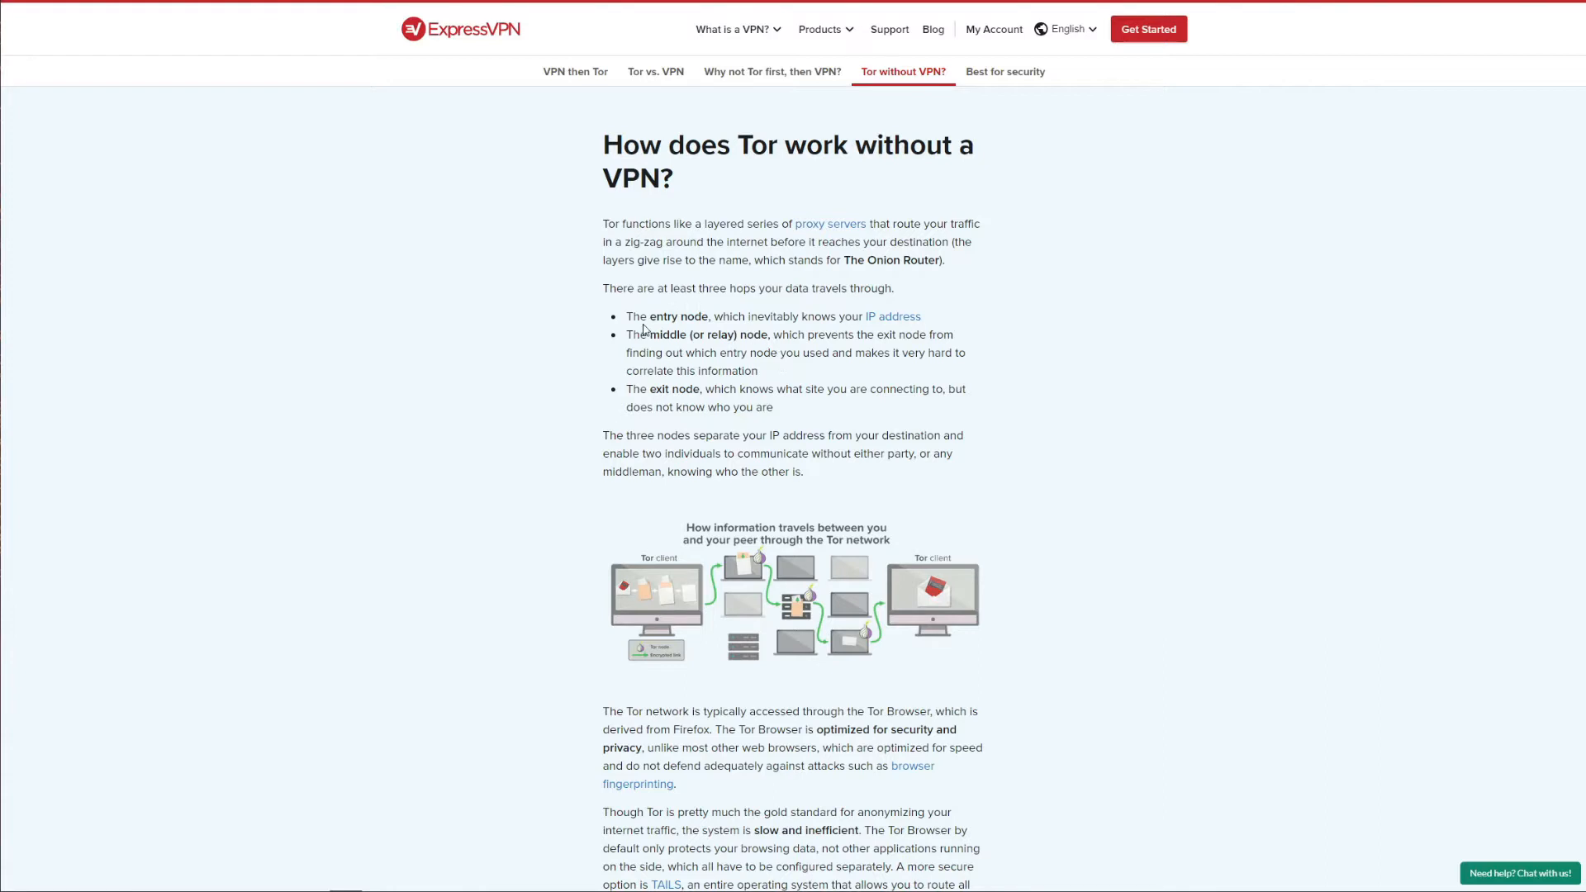
Step: Open the VPN Locations list from the Selected Location menu in ExpressVPN
double_click(679, 316)
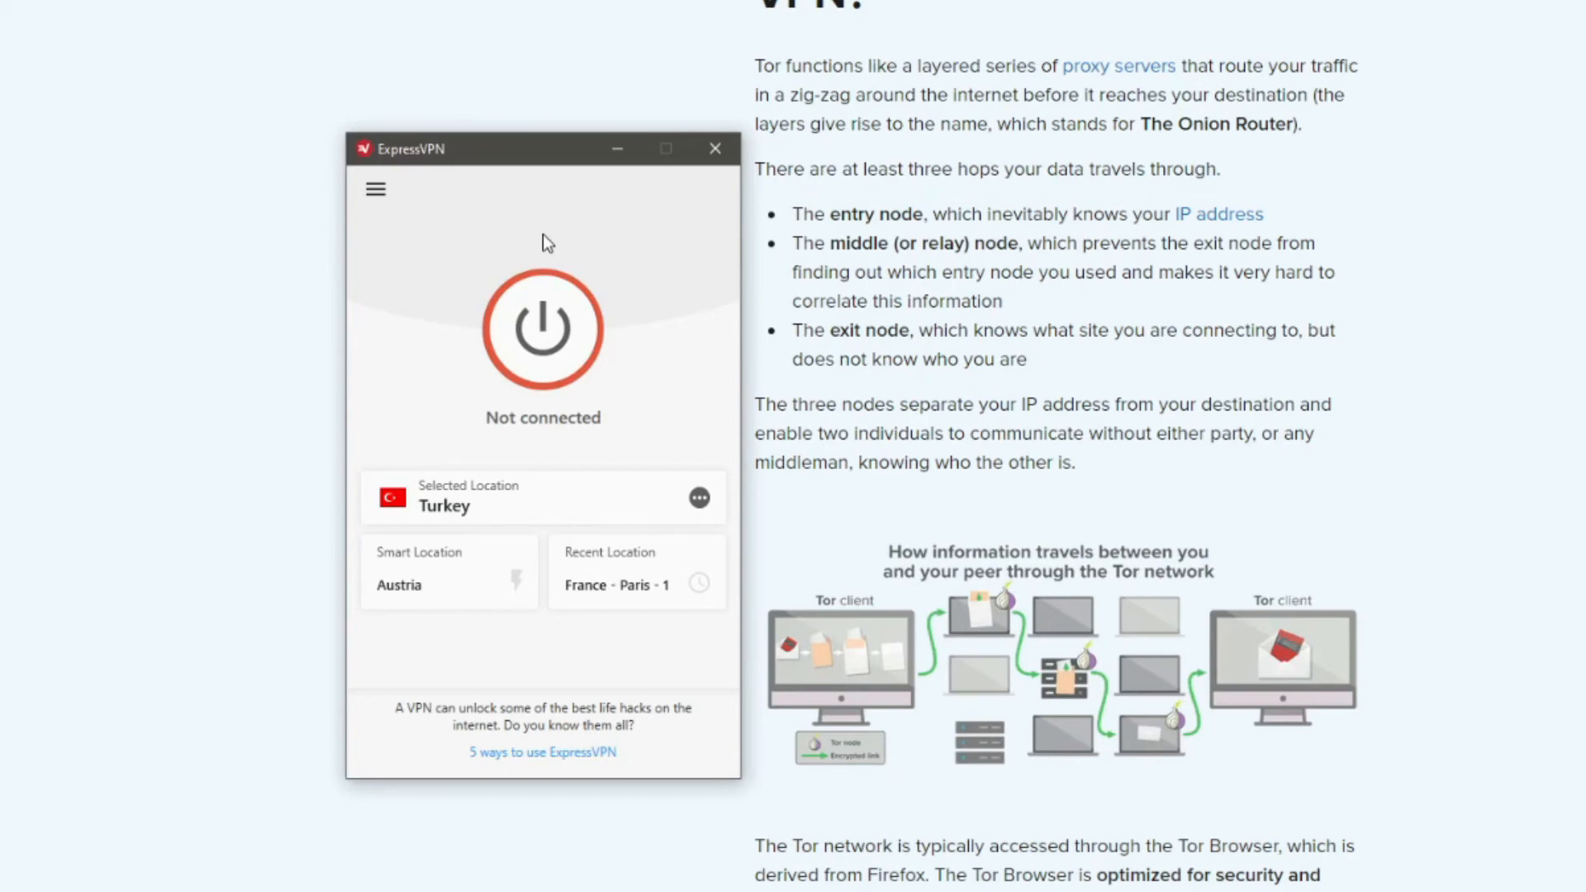
mouse_move(708, 531)
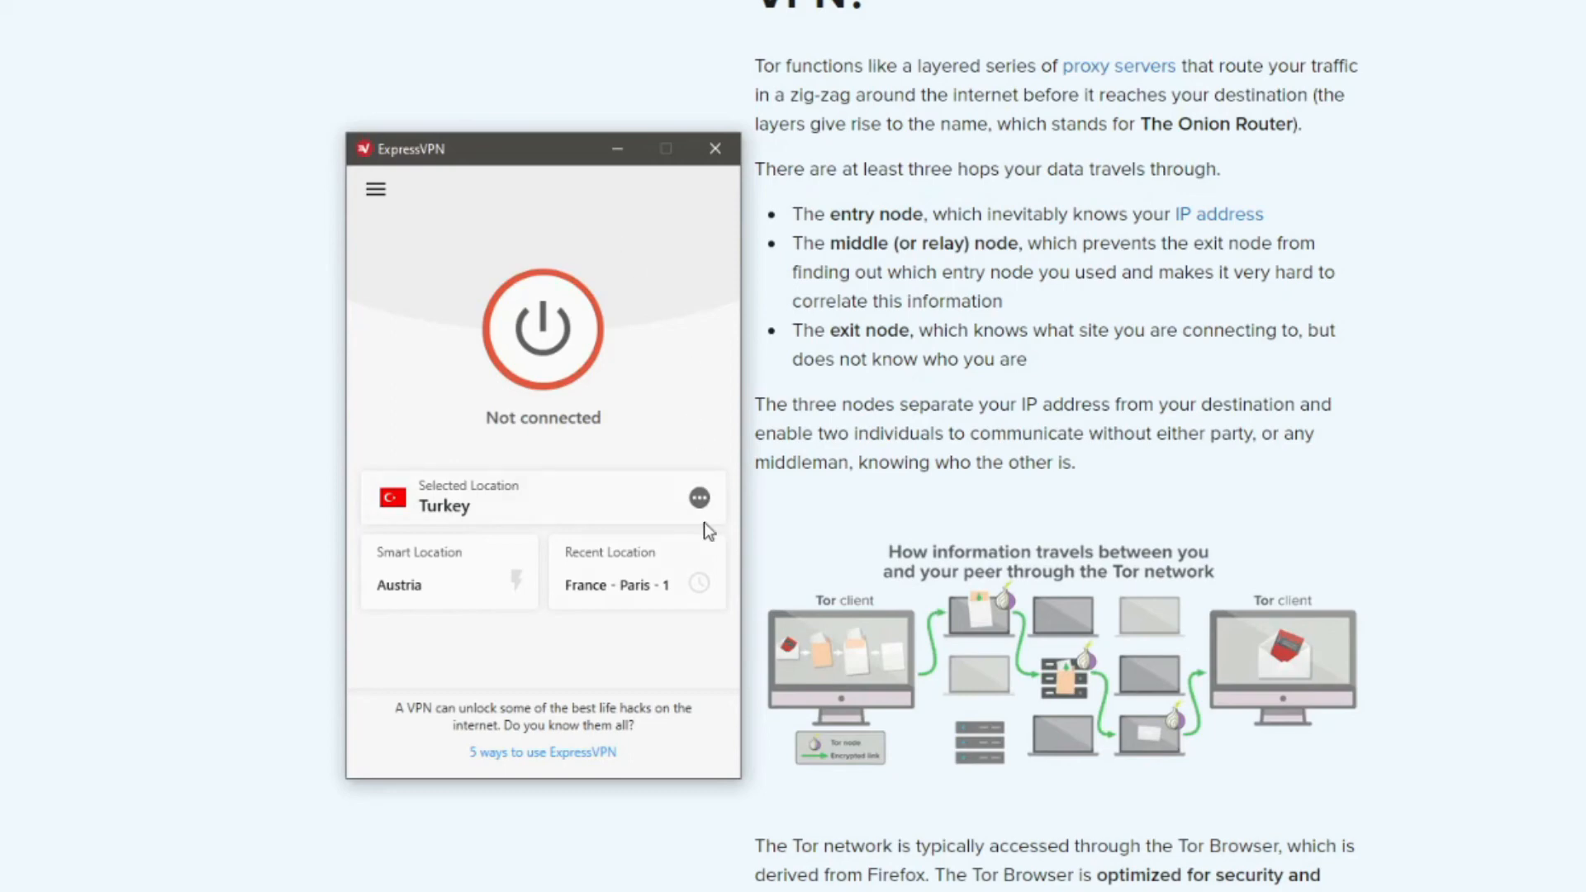
left_click(699, 497)
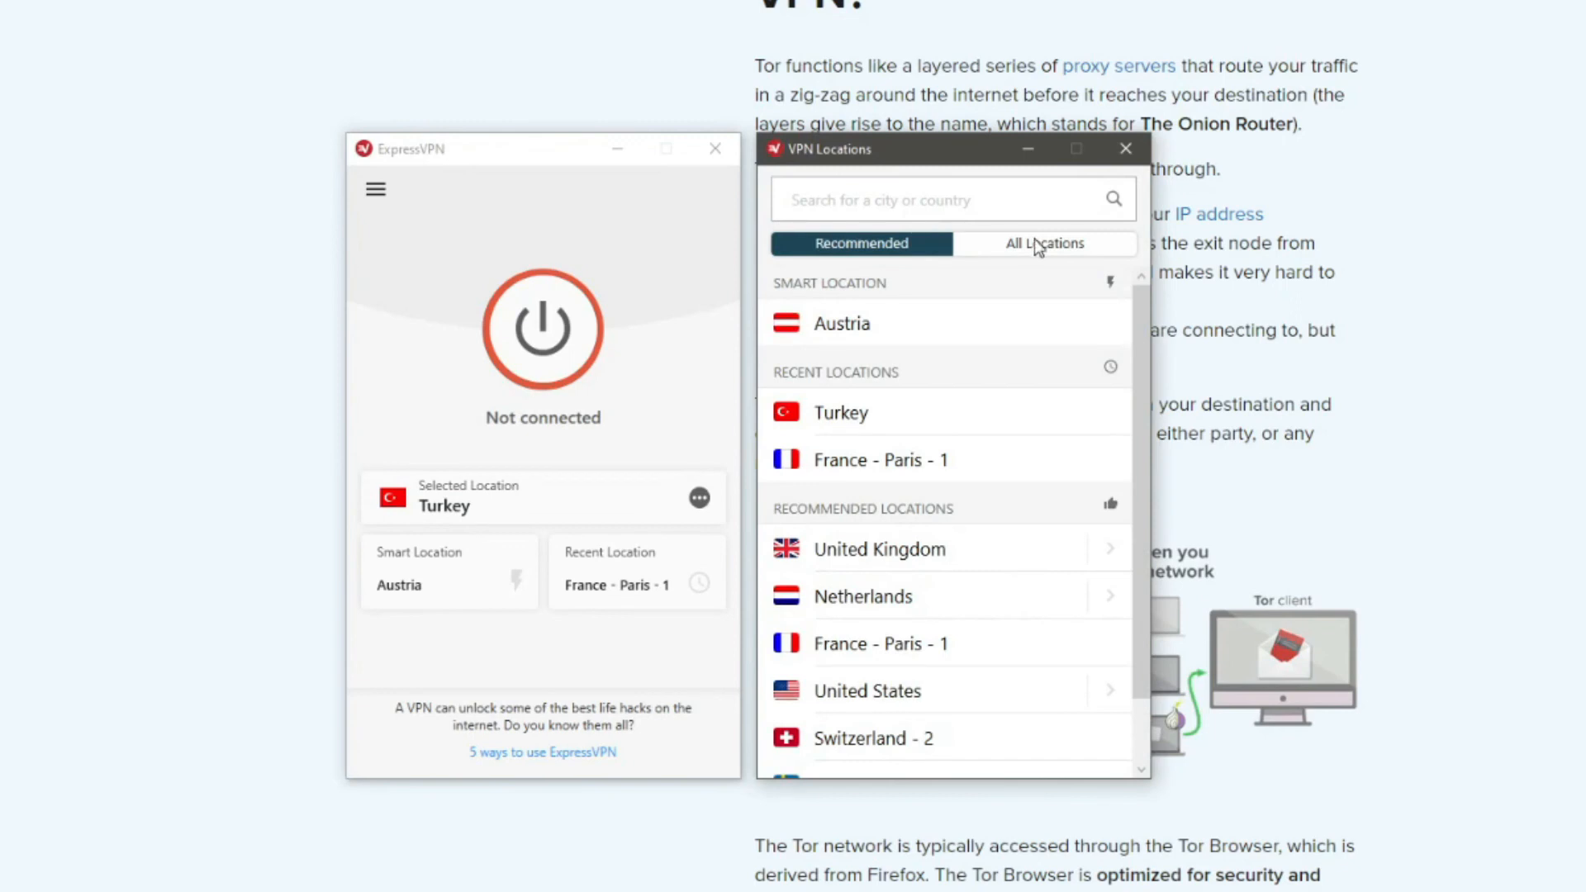
Step: Pick France from All Locations to connect to France - Paris - 1
left_click(1044, 243)
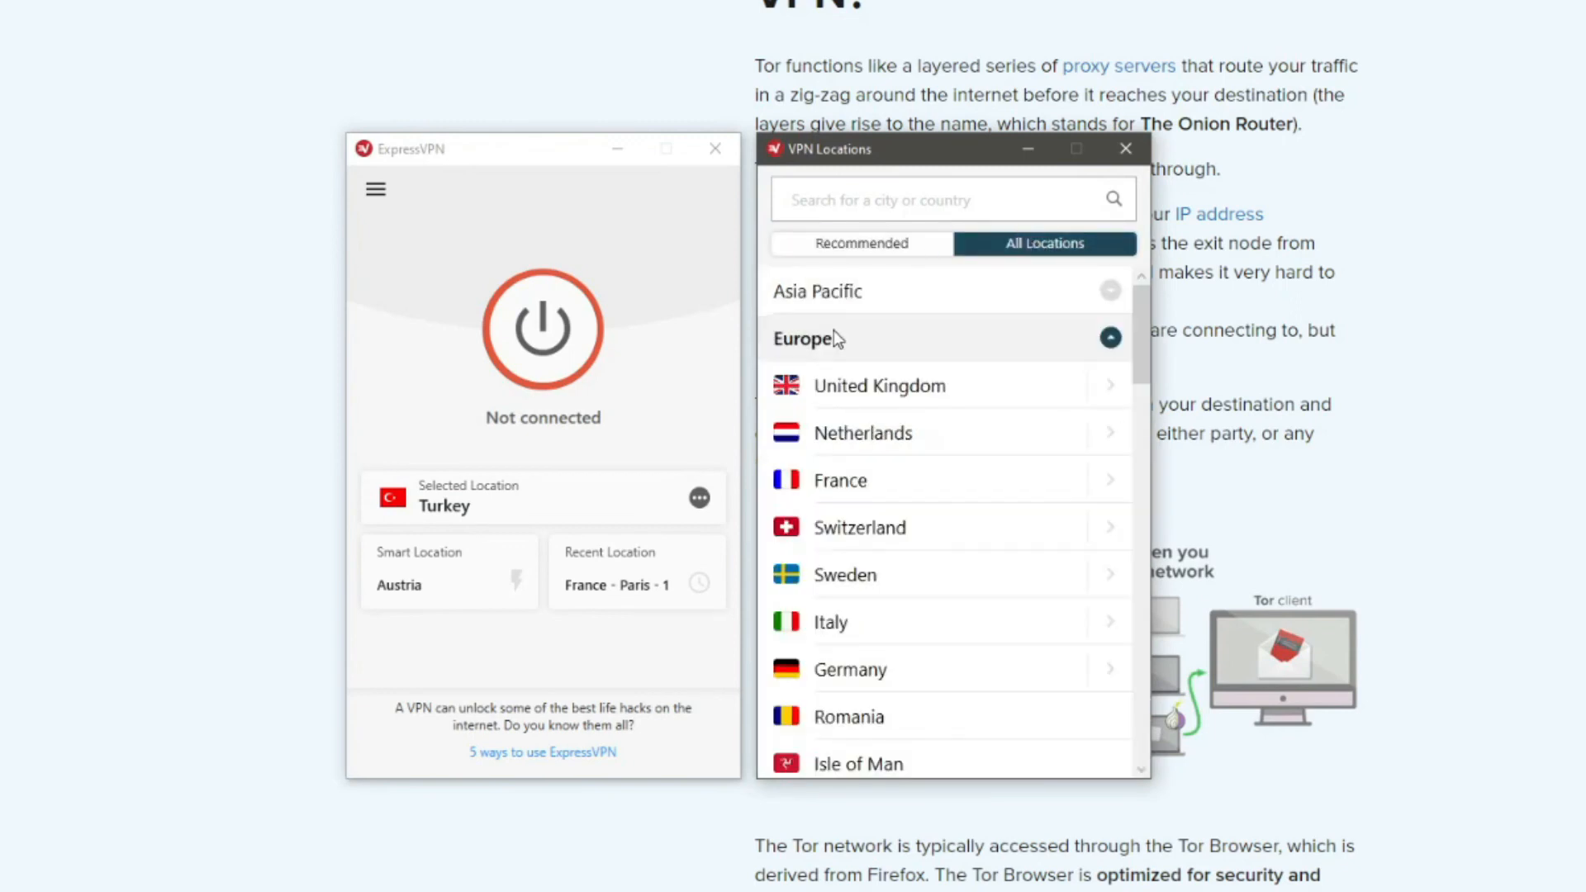
mouse_move(890, 481)
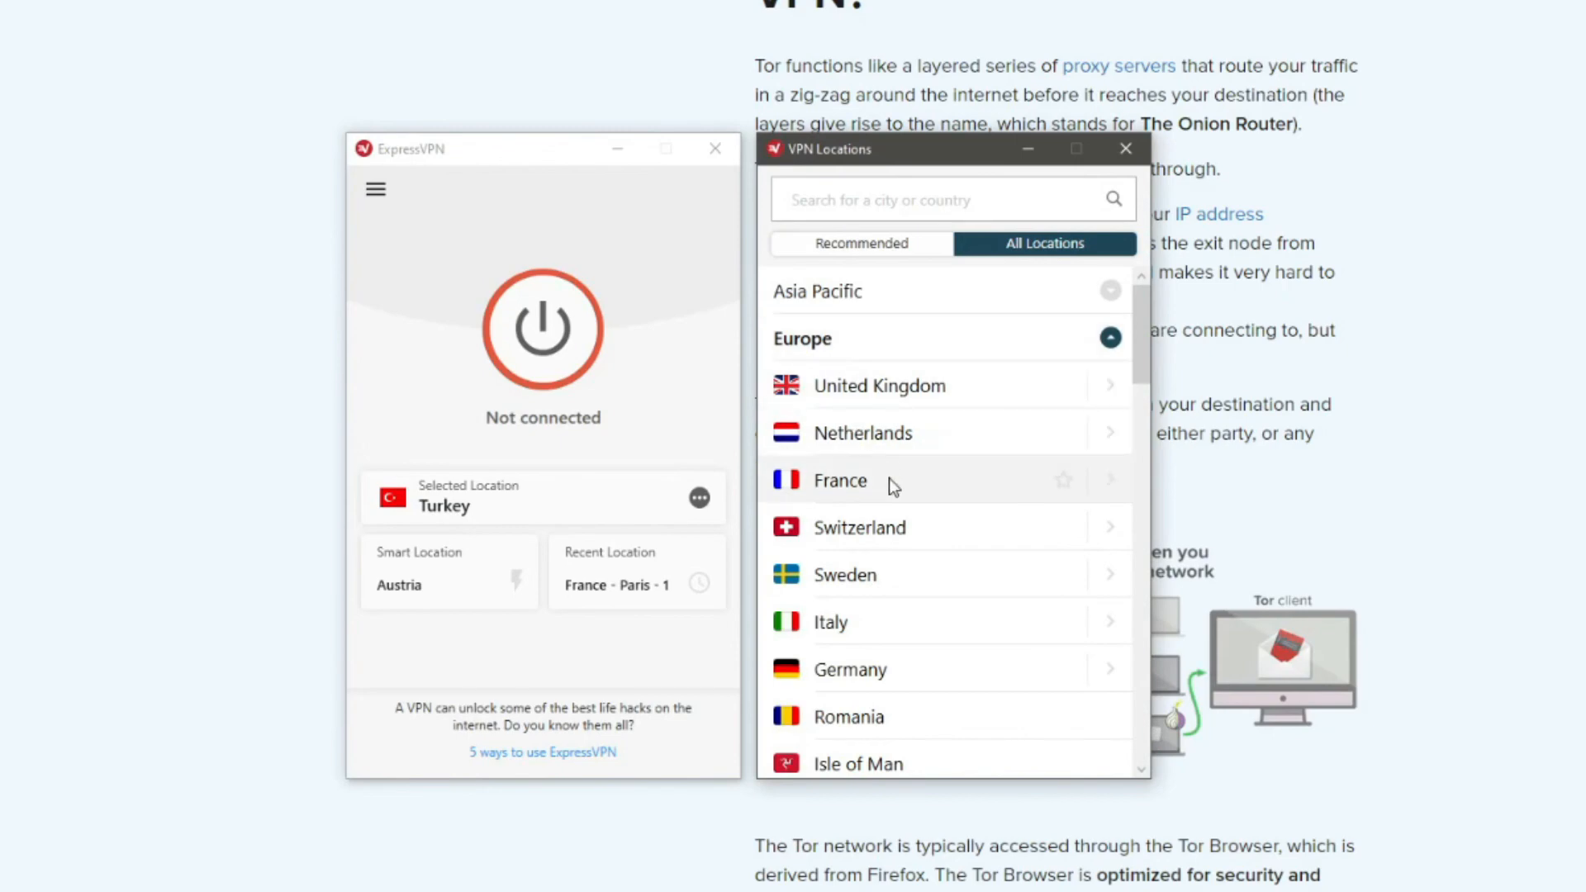
left_click(839, 480)
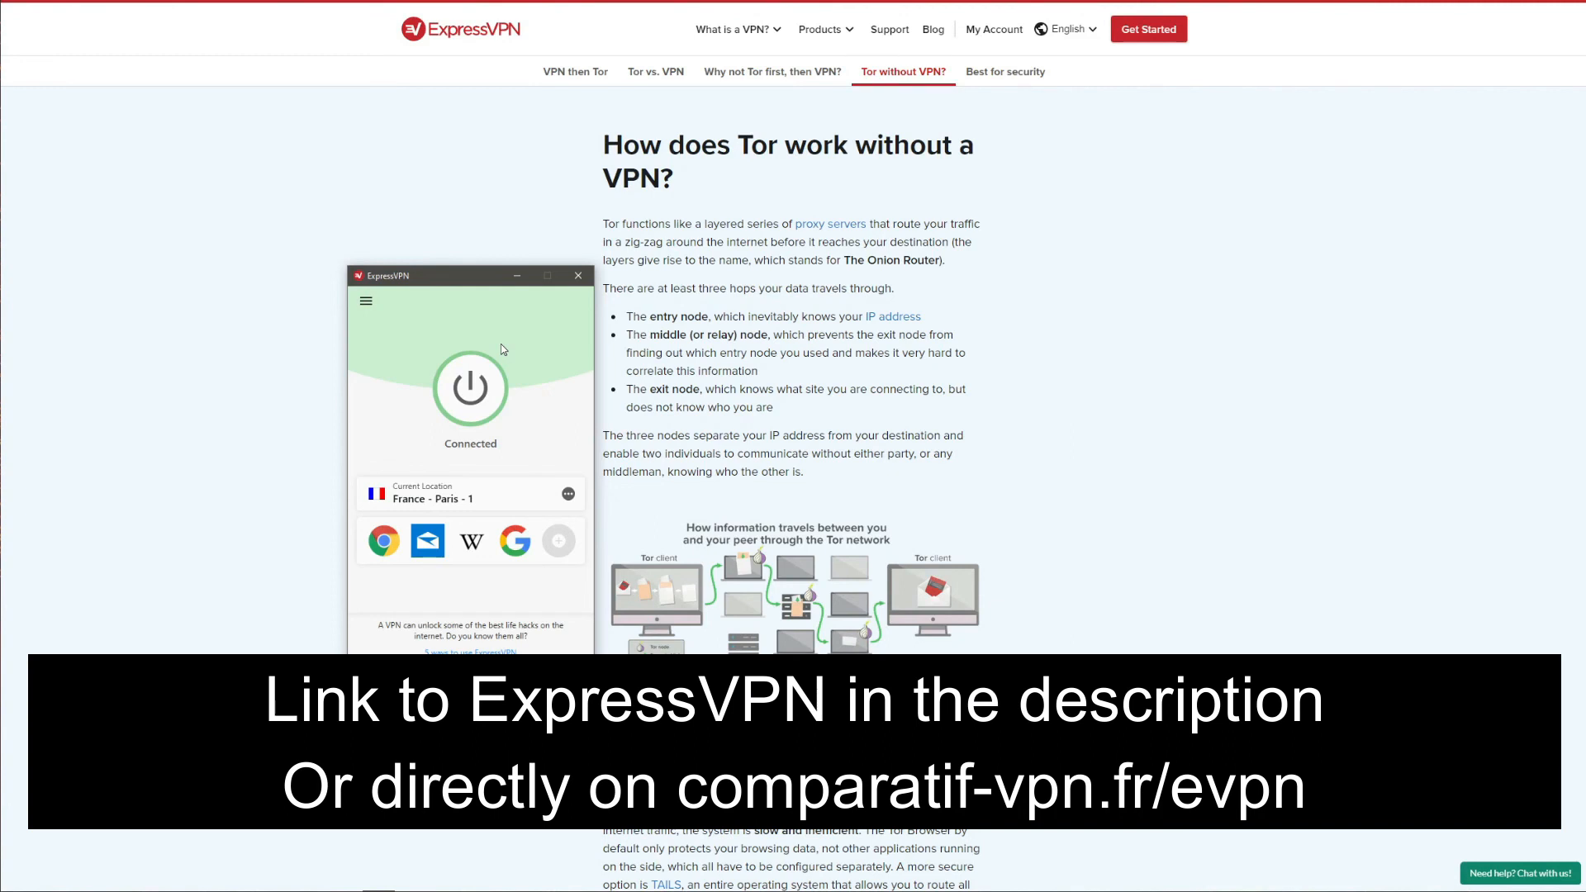
mouse_move(465, 348)
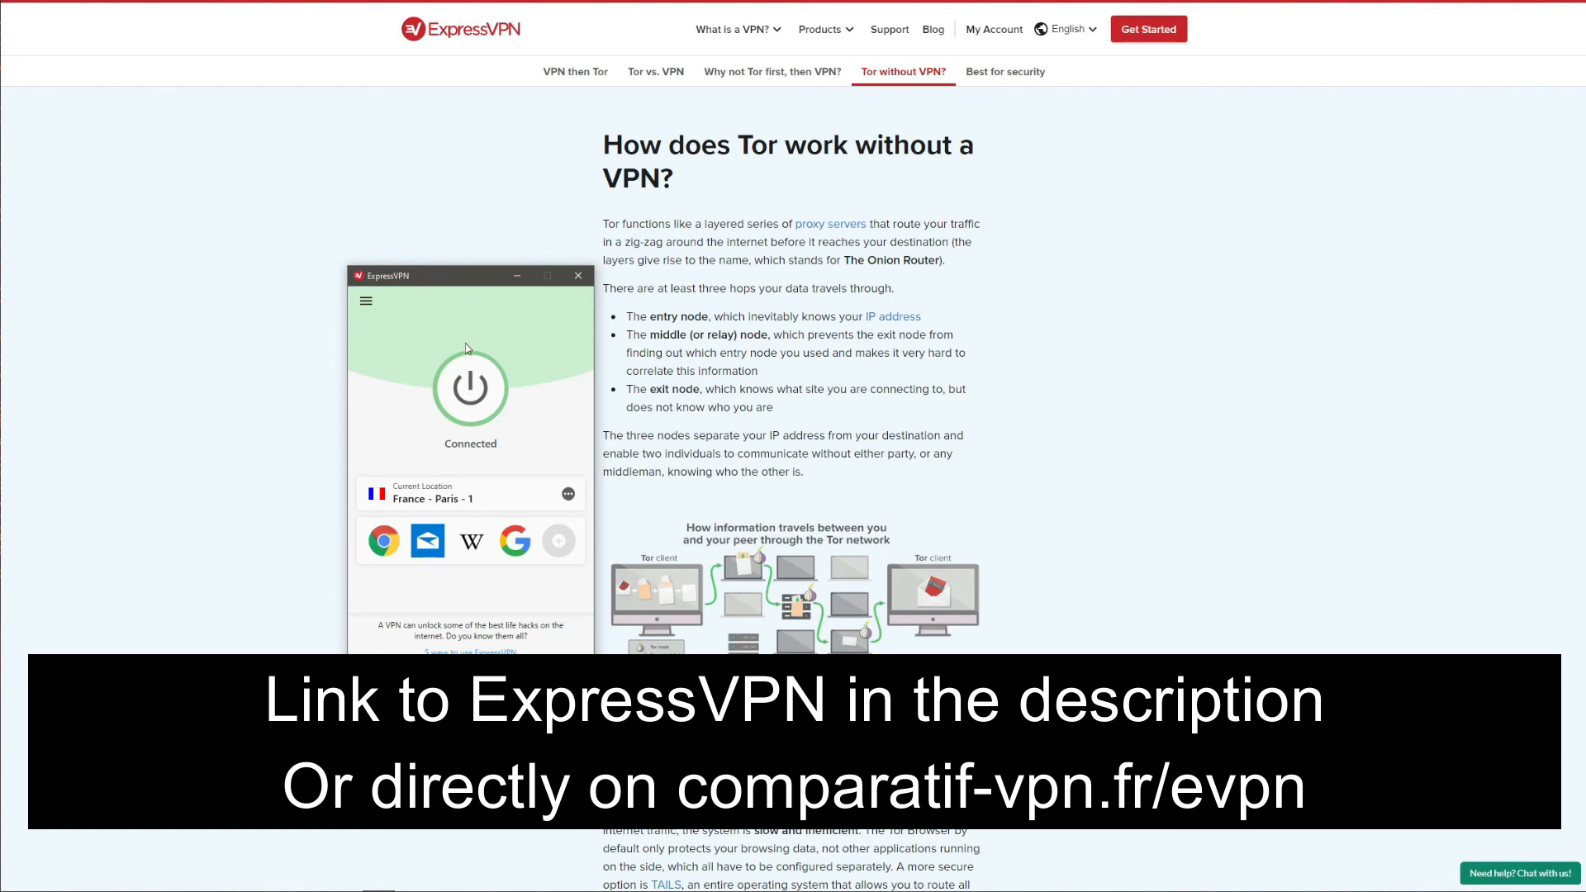